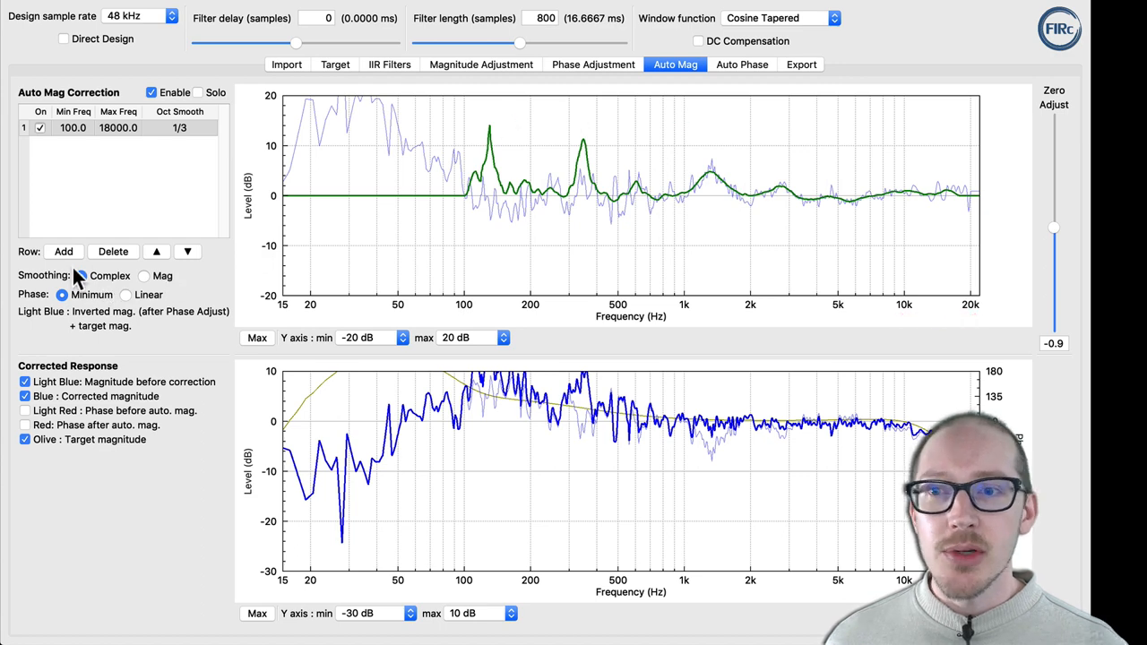
Step: Check the import smoothing options, return to Auto Mag correction, and clear the highlighted passage
left_click(286, 63)
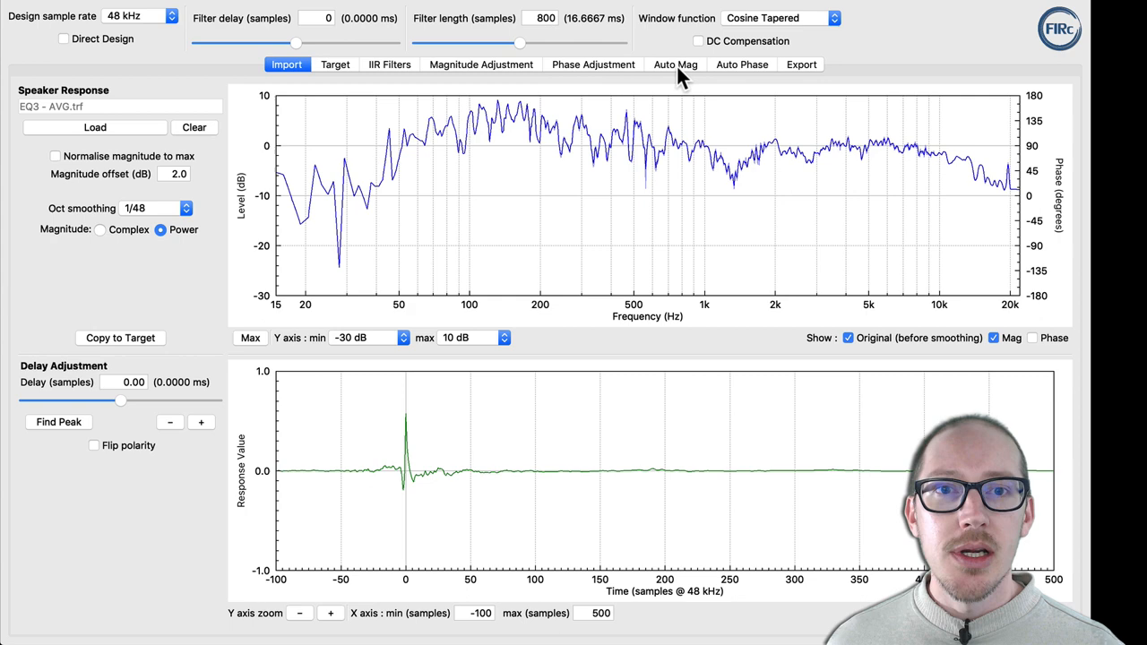
left_click(675, 64)
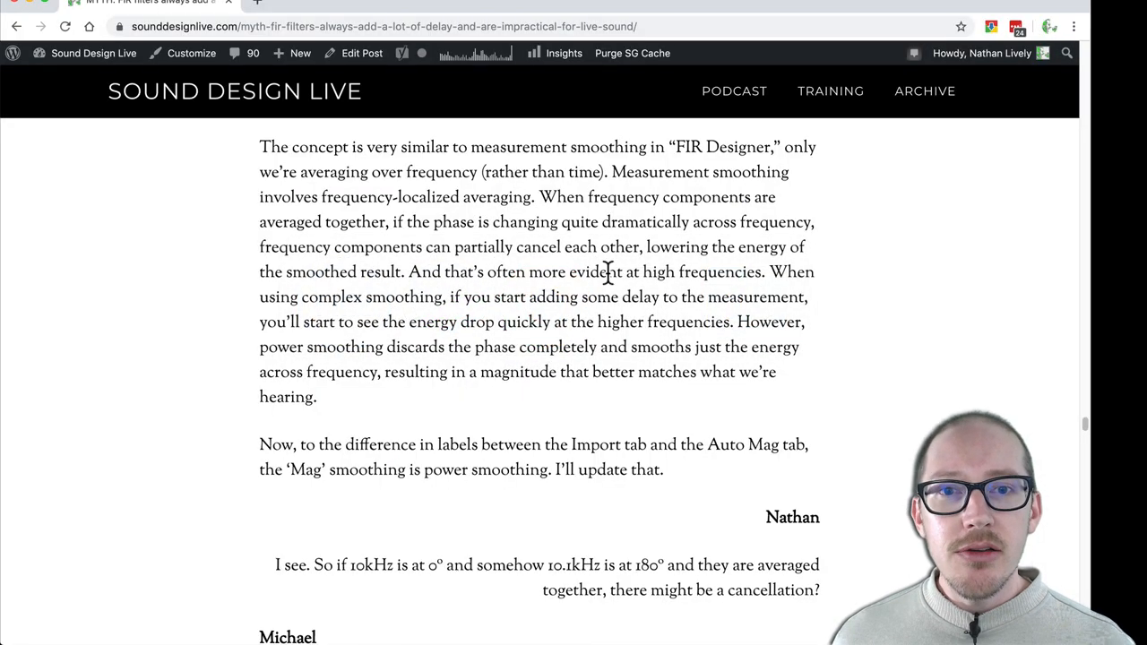
mouse_move(504, 232)
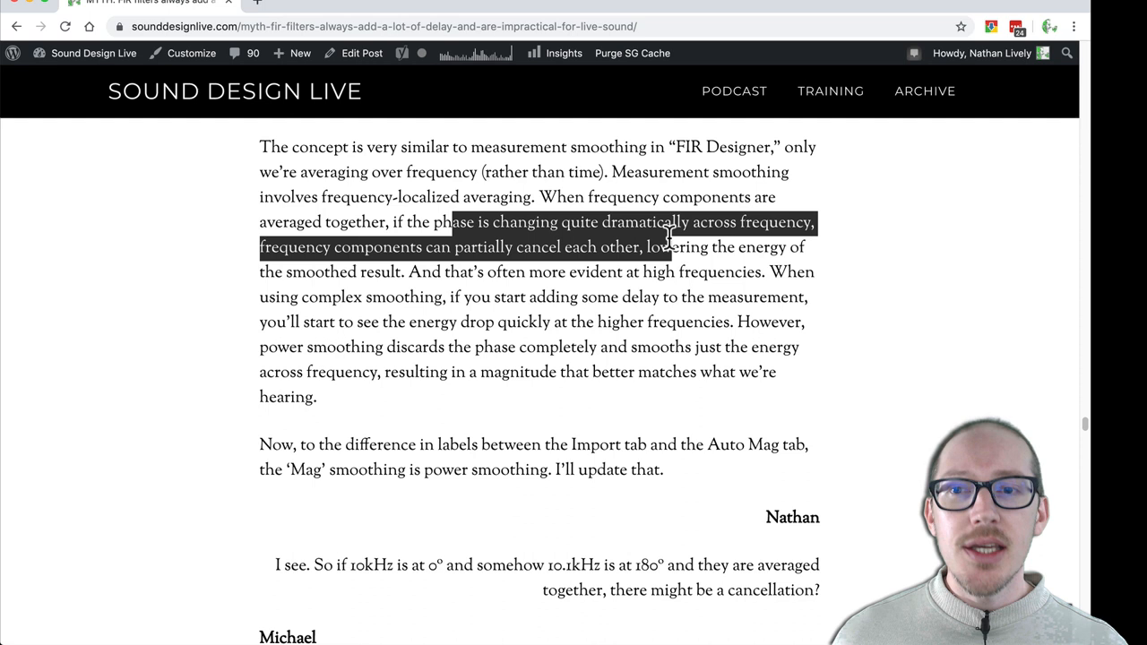
mouse_move(504, 265)
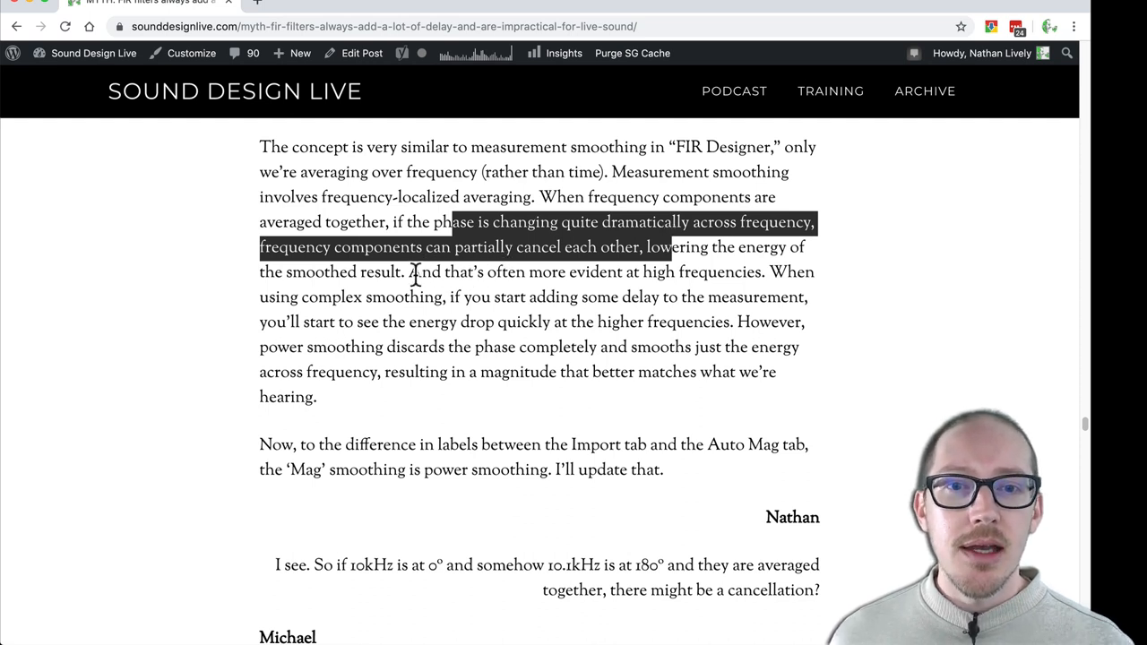
left_click(762, 272)
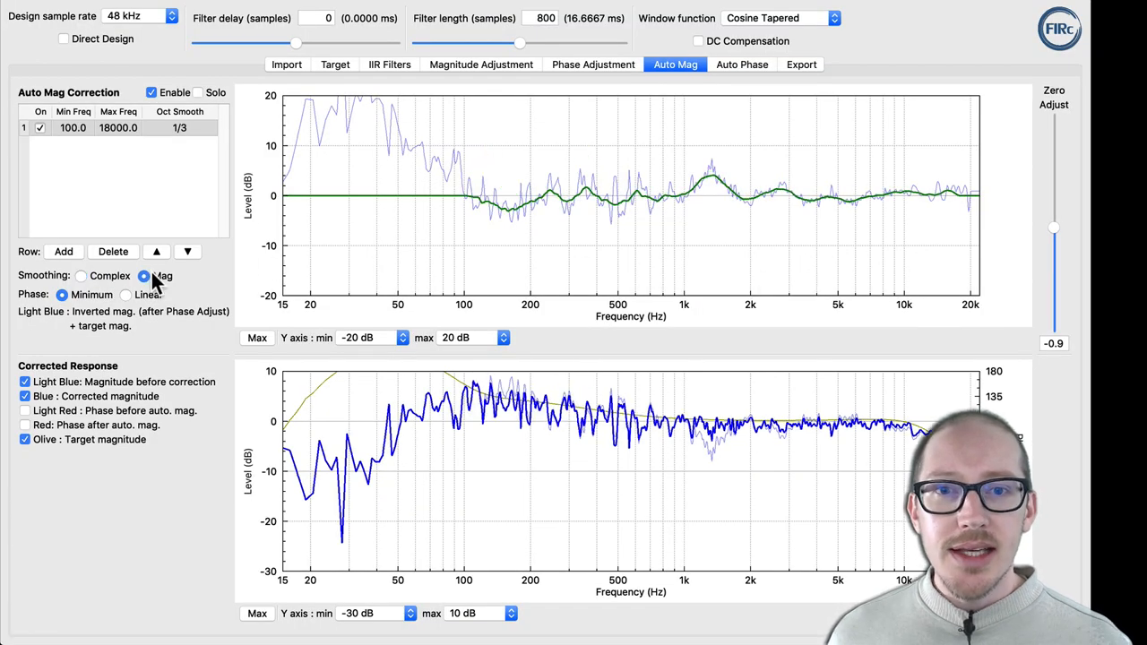
Step: Compare Complex and Mag smoothing, raise the lower graph to 20 dB, and show only pre-correction phase
left_click(80, 276)
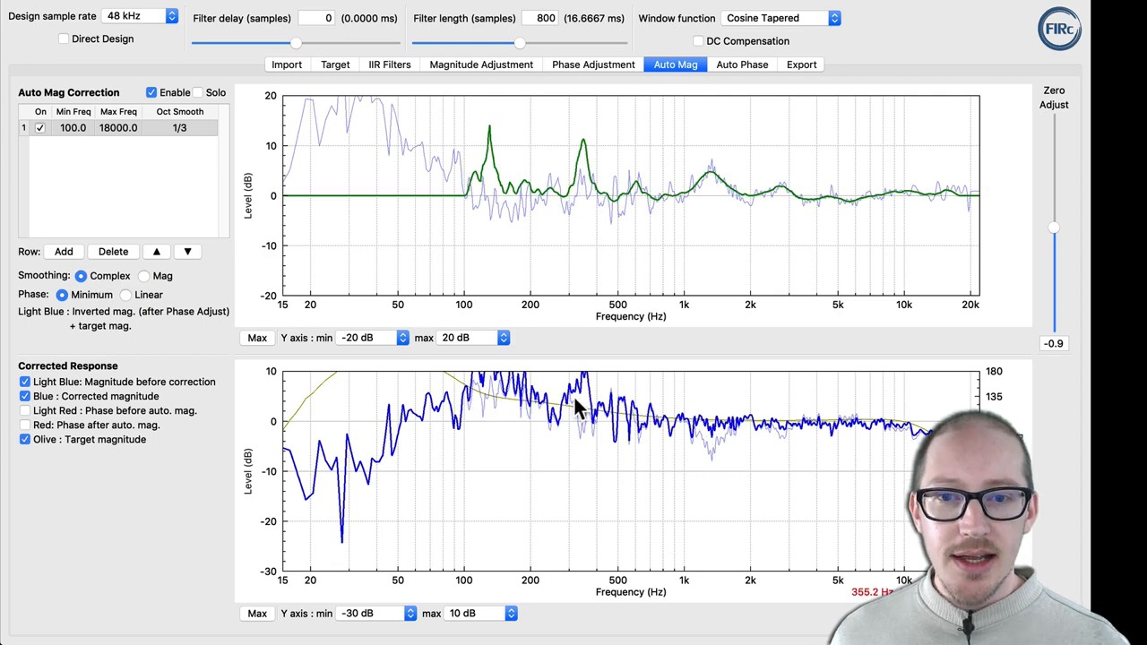
mouse_move(516, 423)
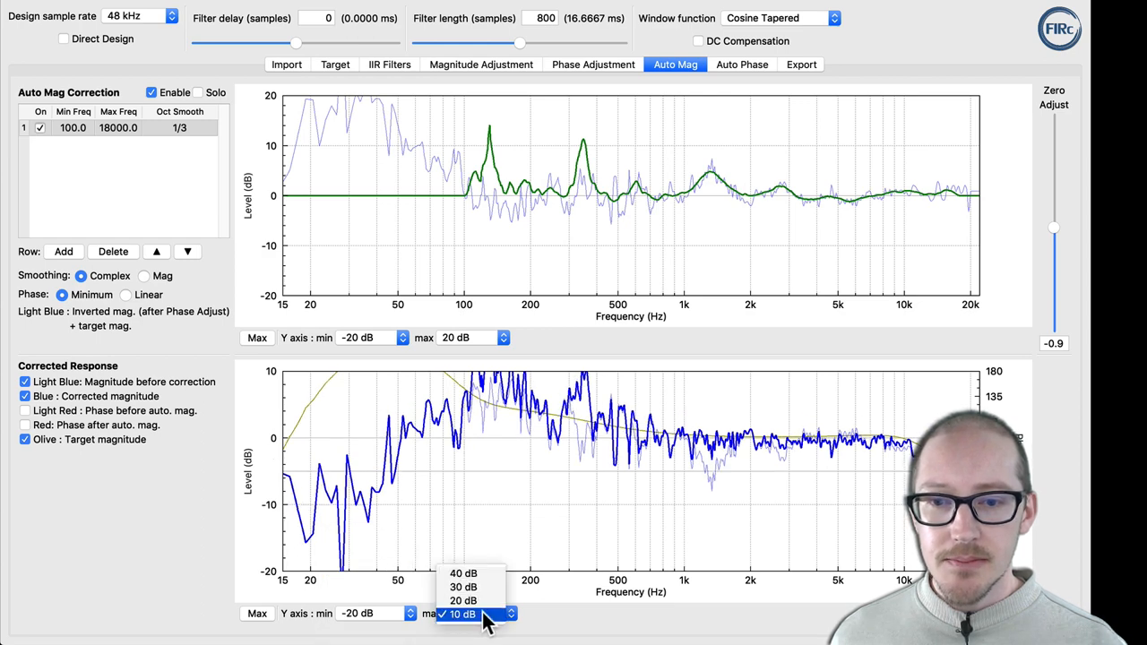
left_click(462, 601)
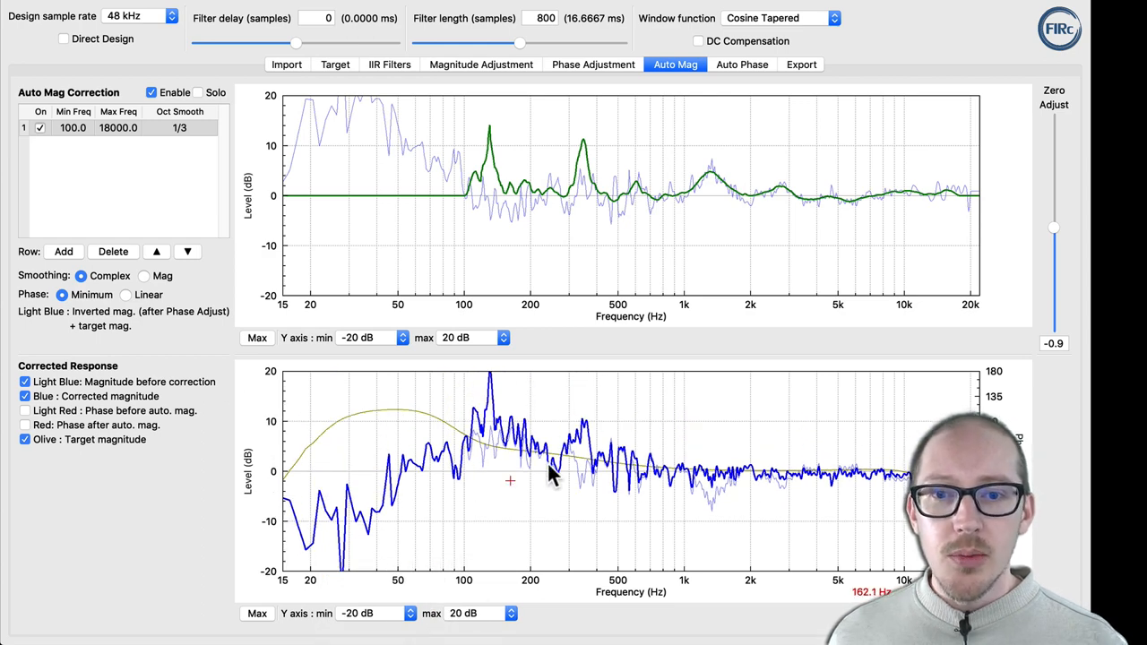
left_click(143, 276)
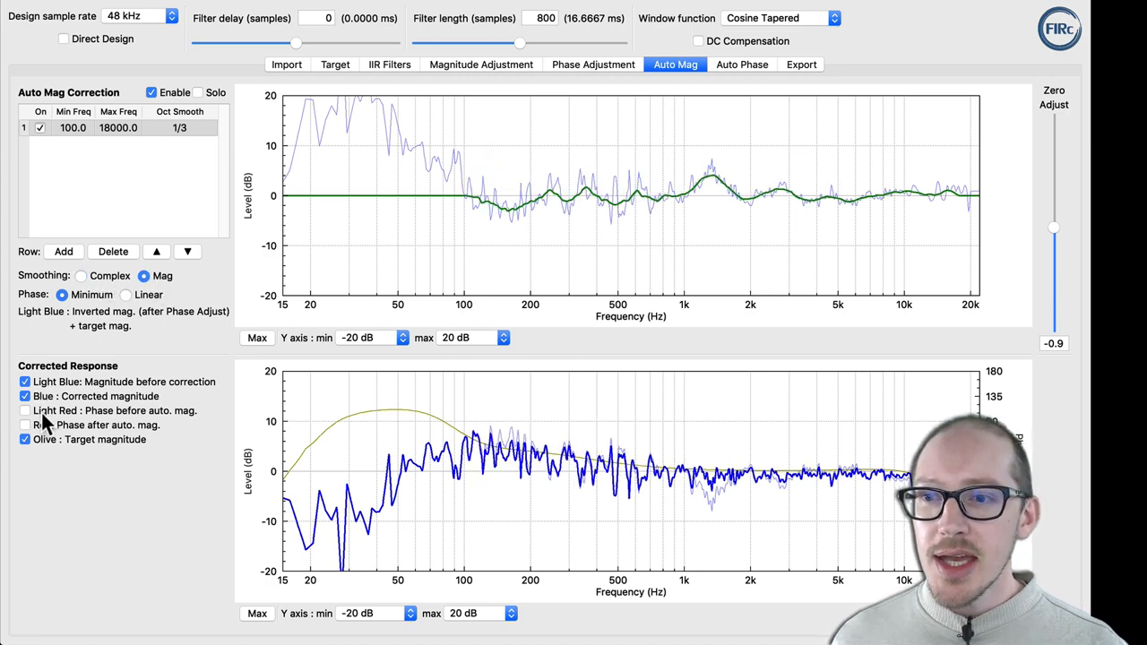
left_click(25, 411)
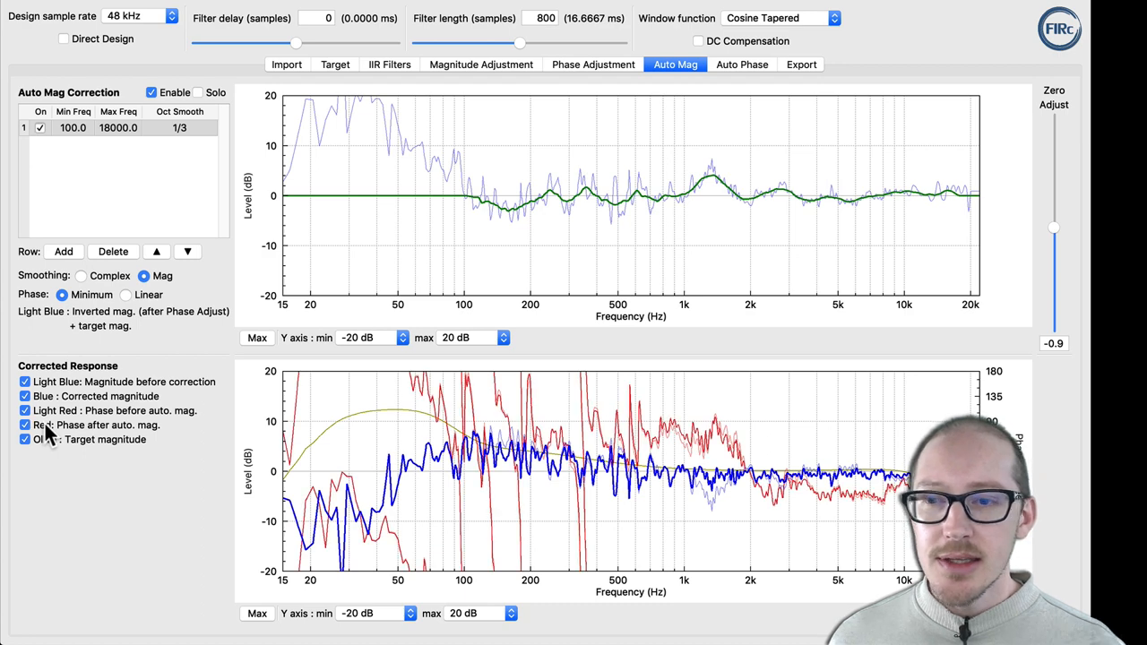
left_click(25, 425)
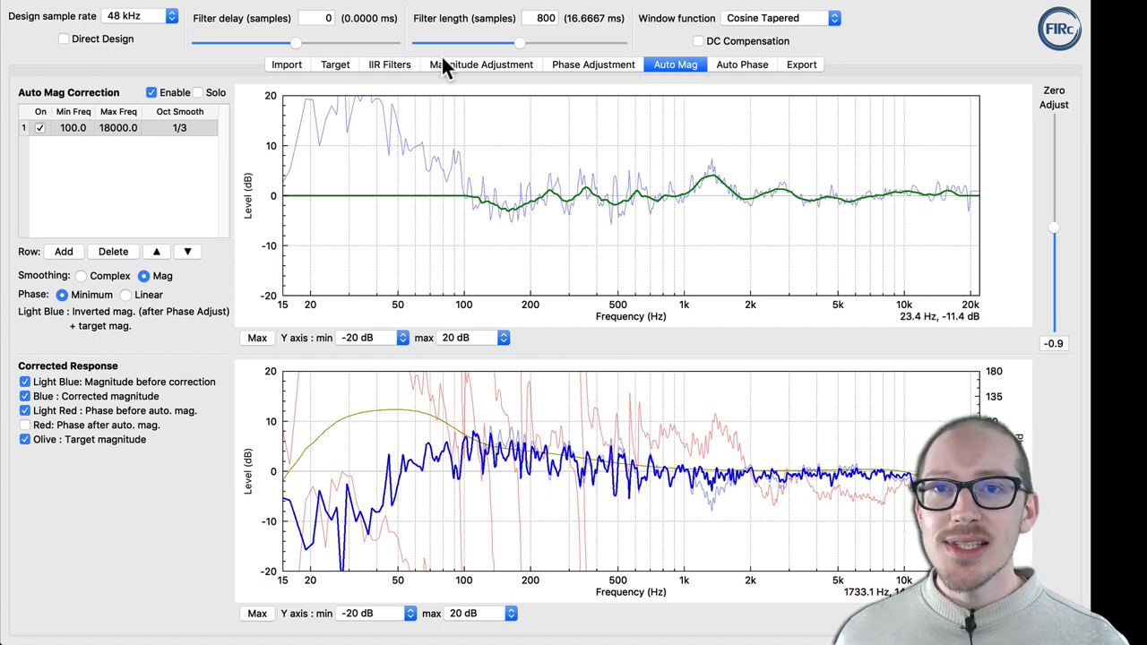
left_click(481, 64)
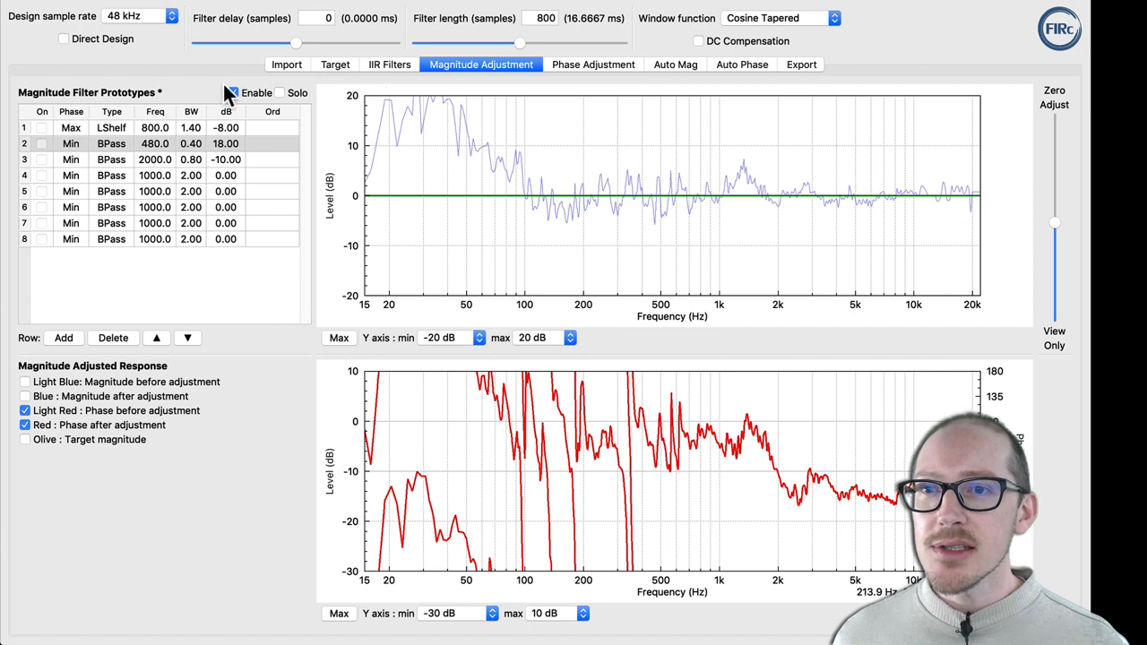
left_click(389, 63)
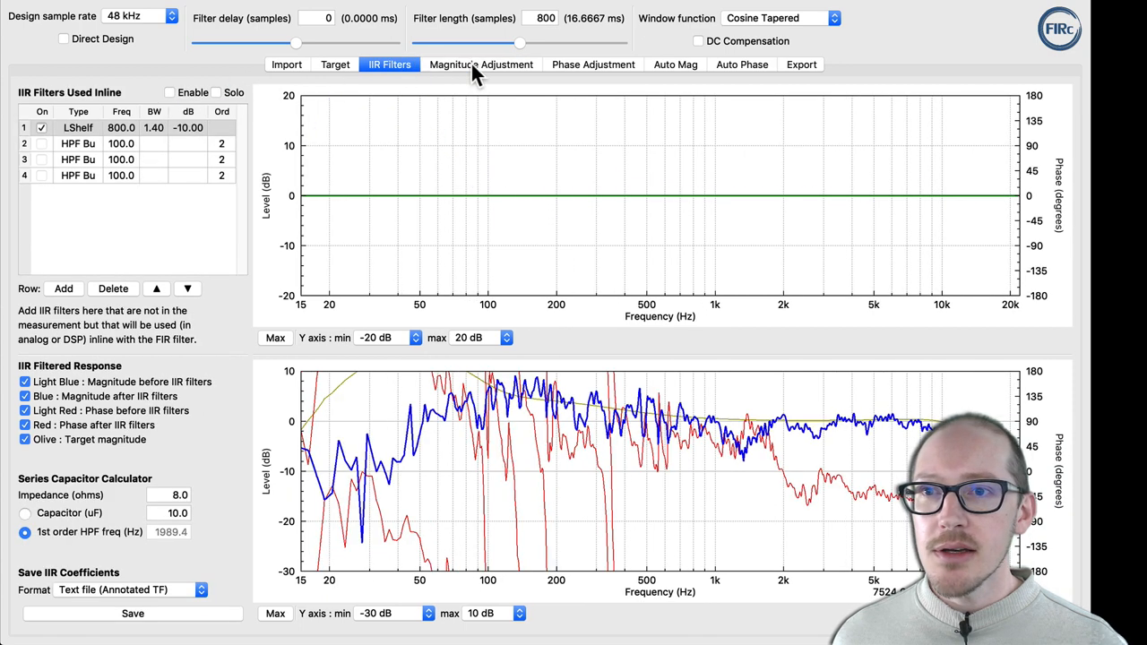
left_click(593, 63)
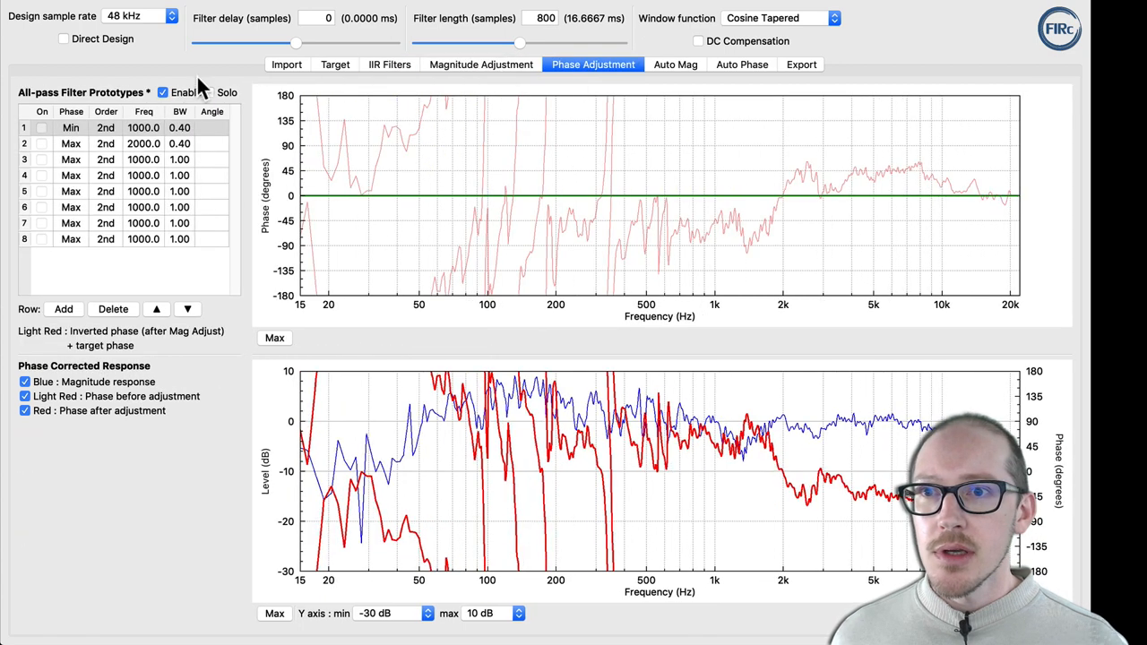
left_click(675, 64)
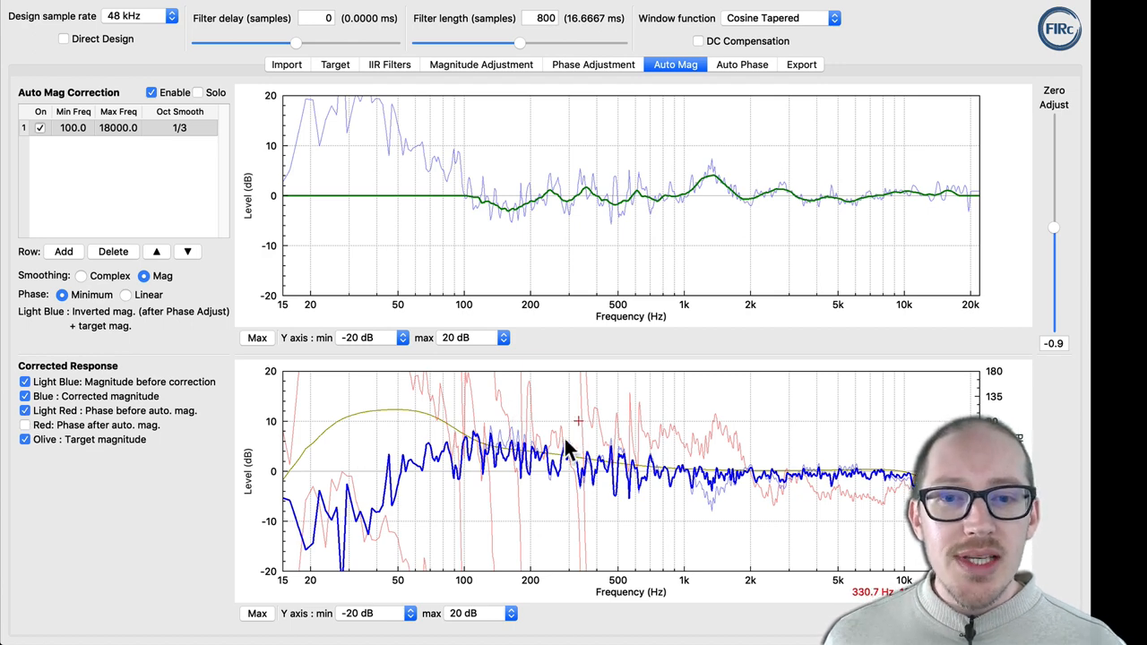
mouse_move(574, 453)
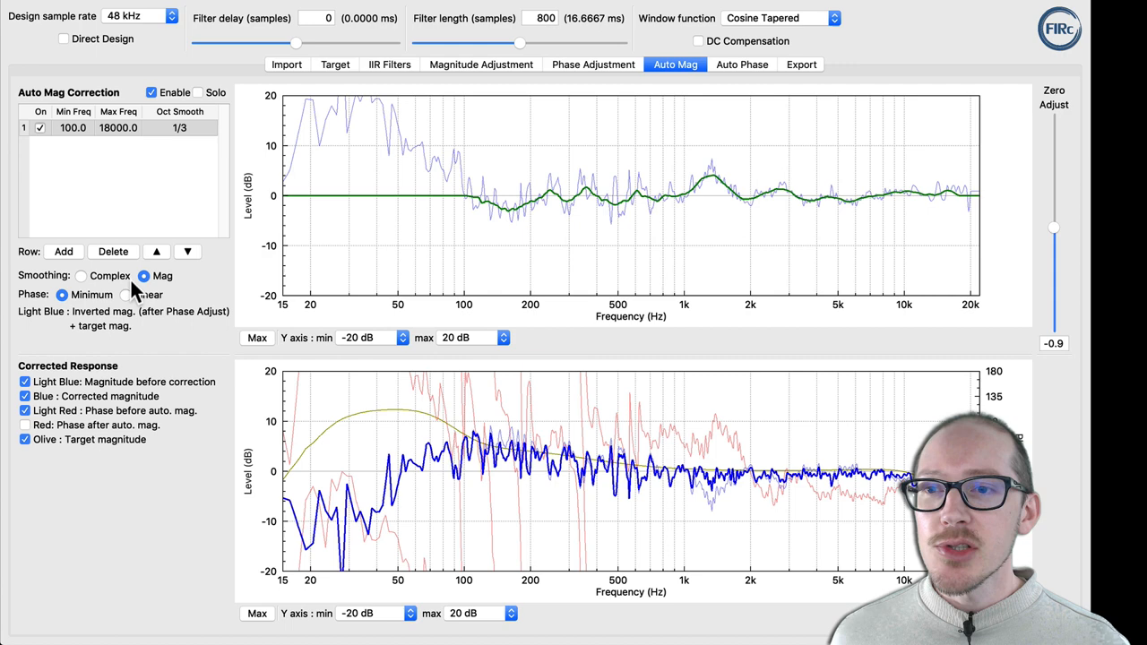
Step: Try Complex smoothing, keep row 1 at 1/3-octave smoothing, then return to Mag
left_click(81, 276)
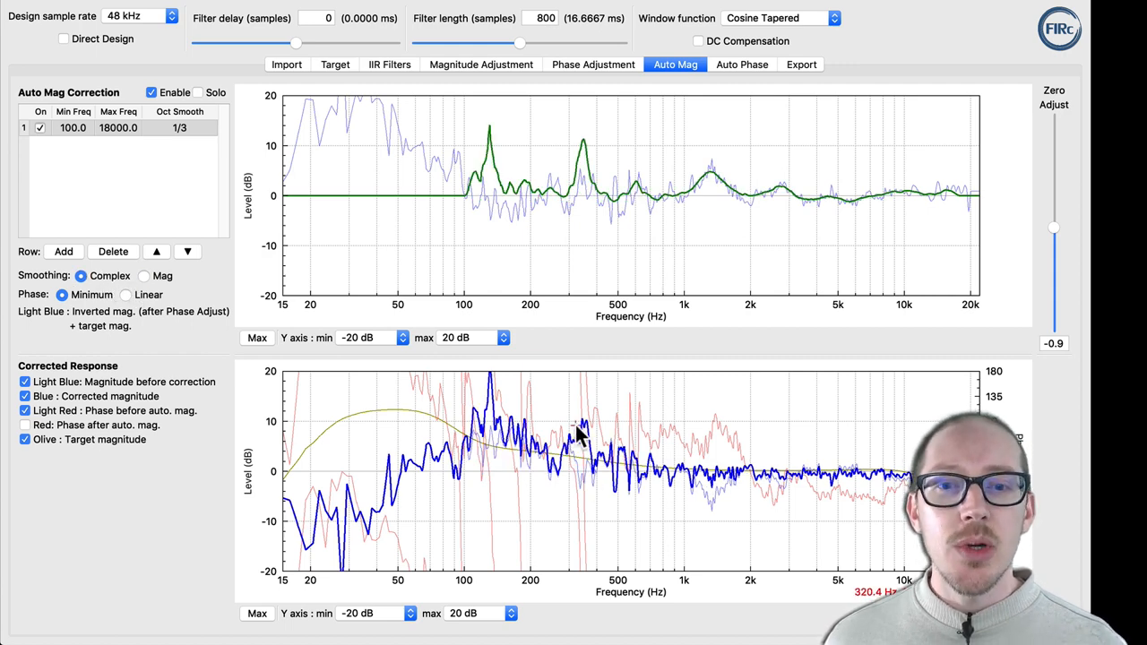
mouse_move(561, 201)
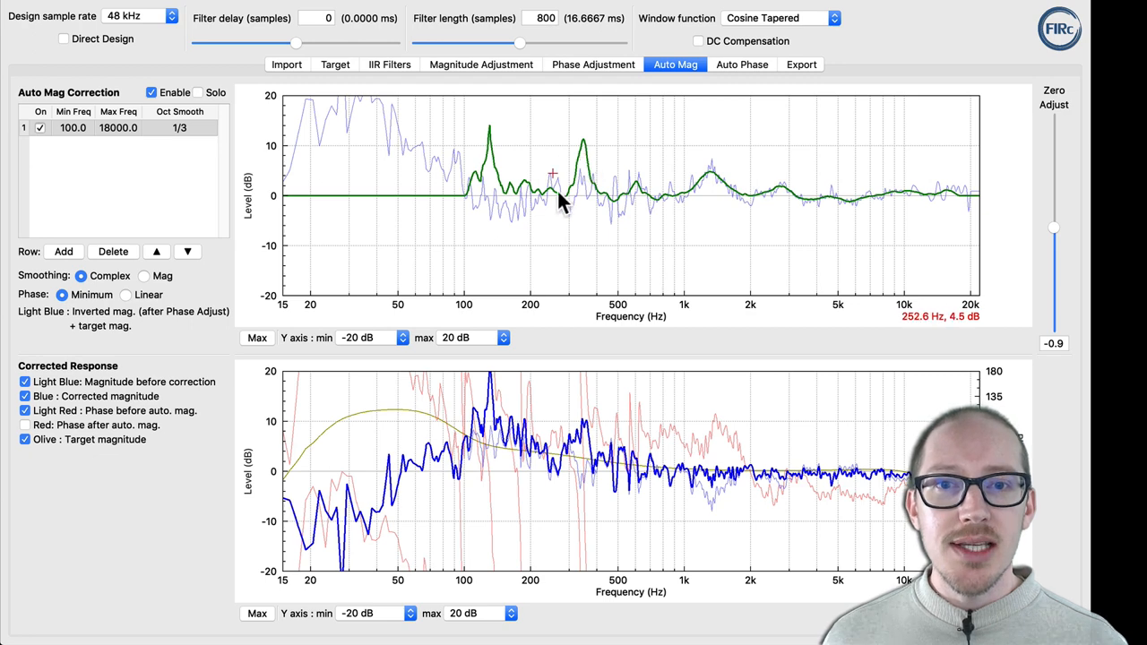
mouse_move(452, 188)
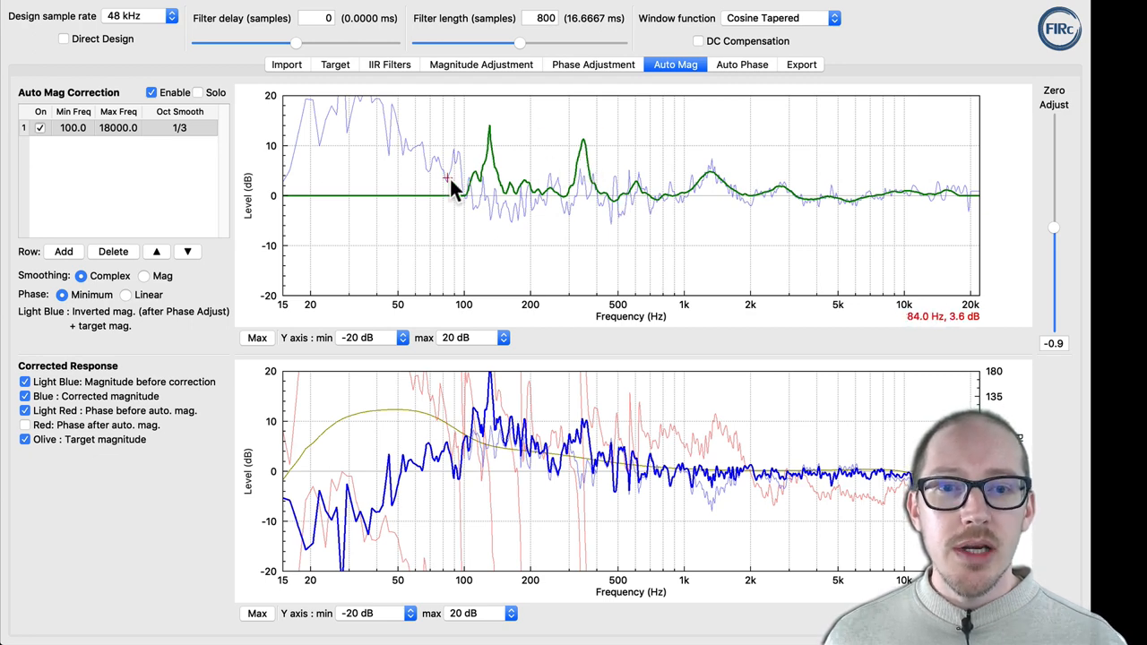
mouse_move(195, 134)
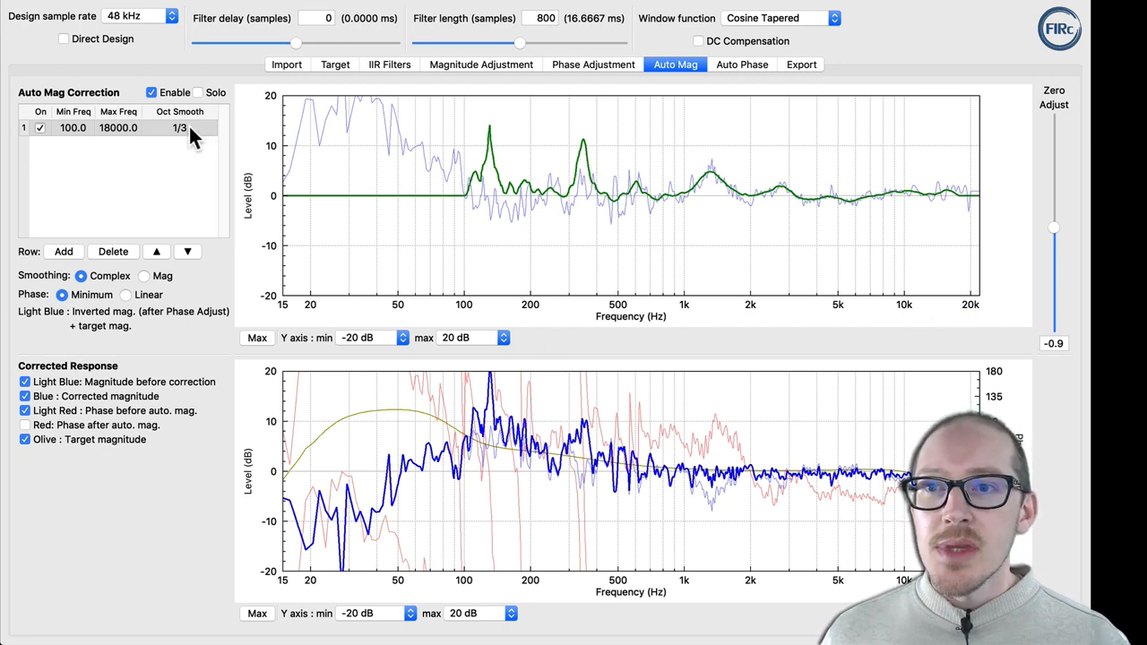
left_click(179, 128)
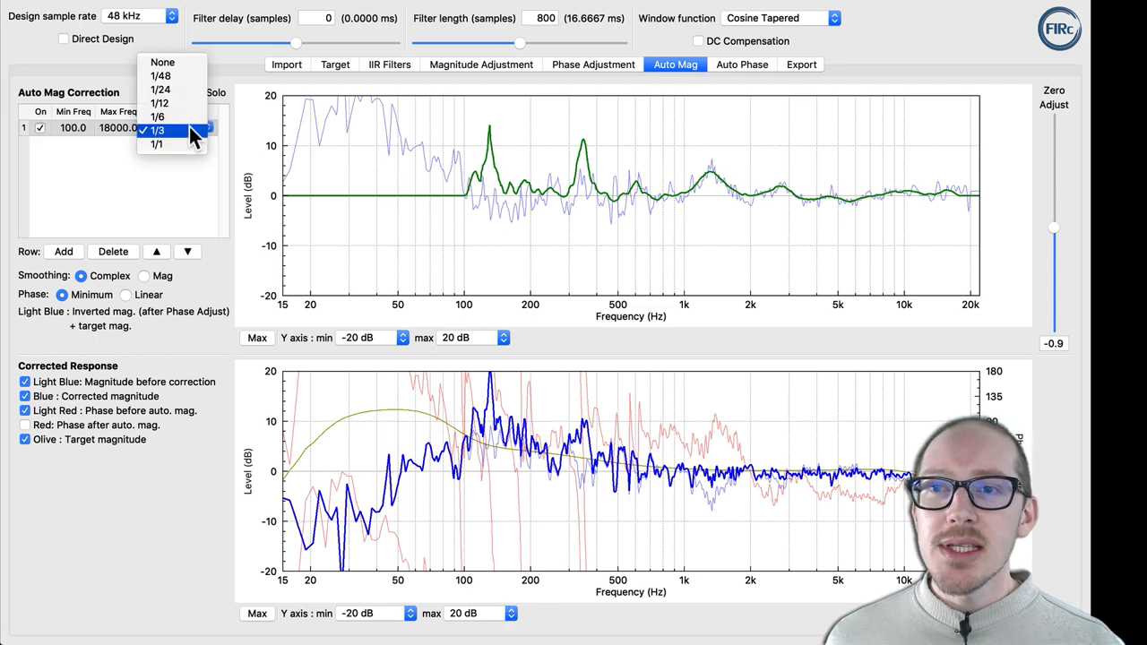
left_click(157, 130)
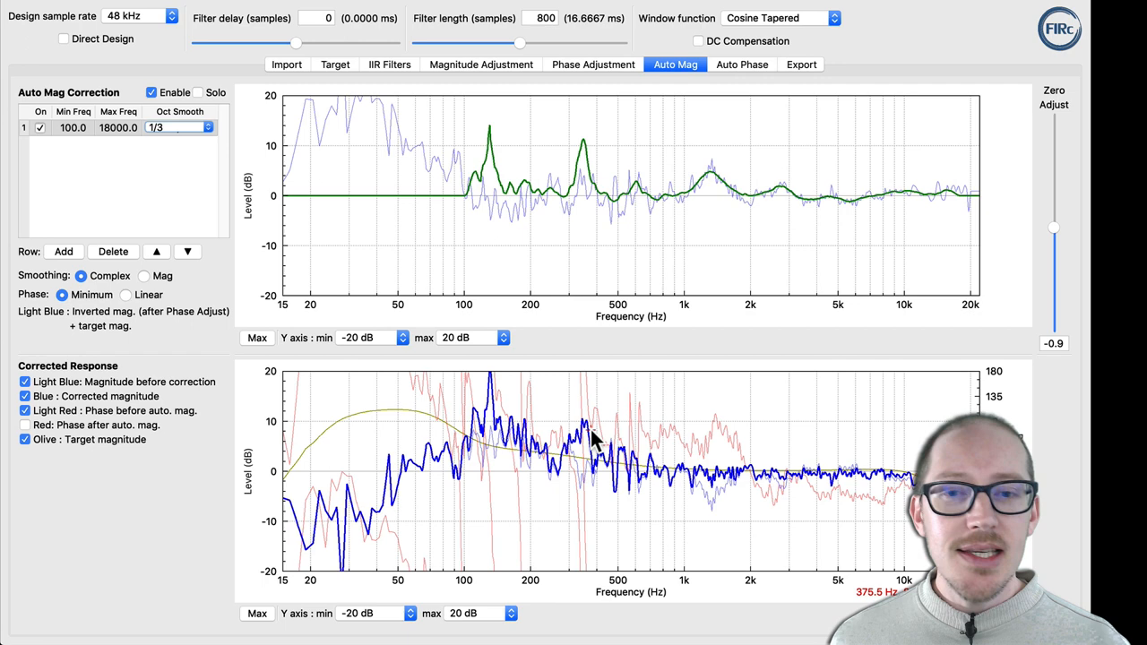
left_click(145, 277)
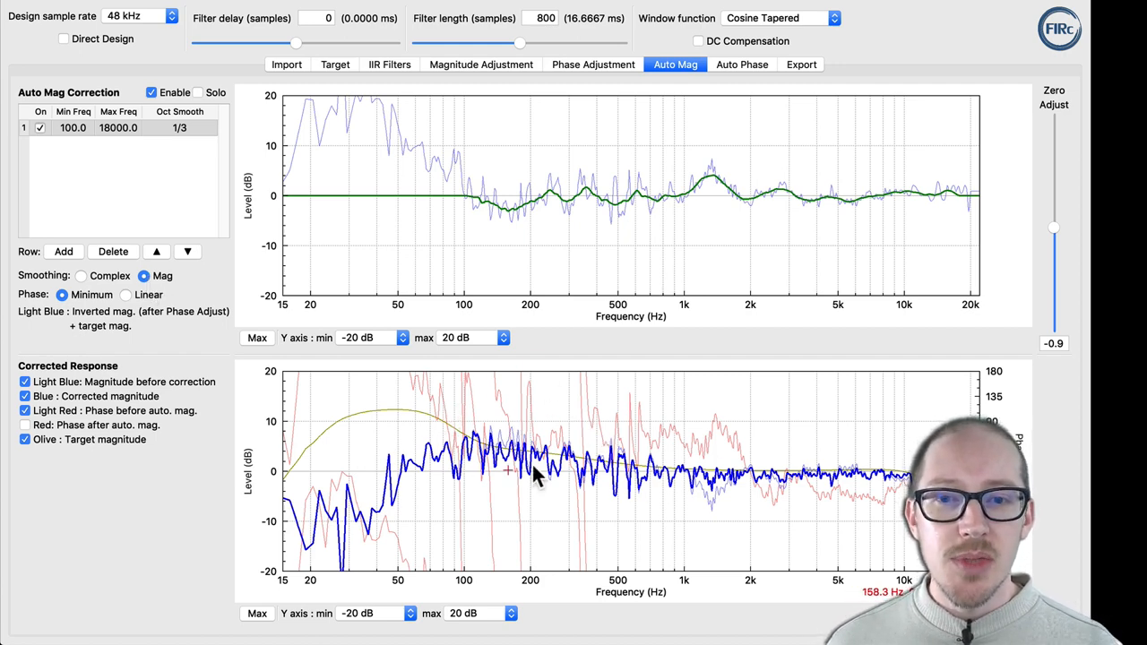
mouse_move(702, 202)
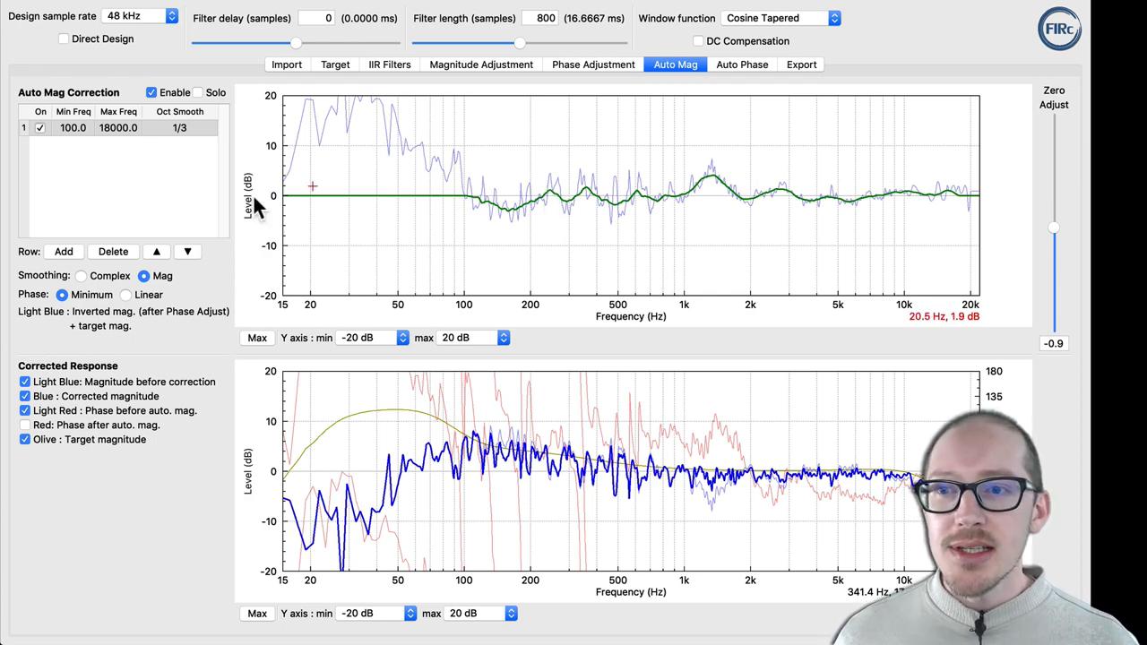
mouse_move(97, 285)
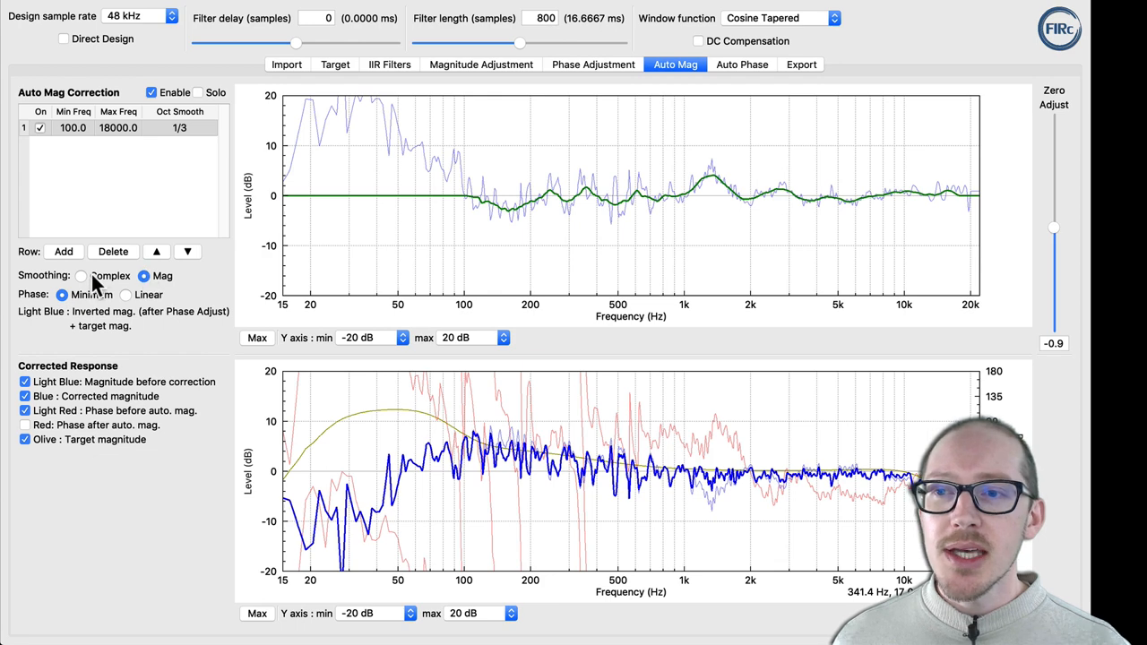
Step: Toggle the correction to Complex smoothing once more, then back to Mag smoothing
left_click(81, 276)
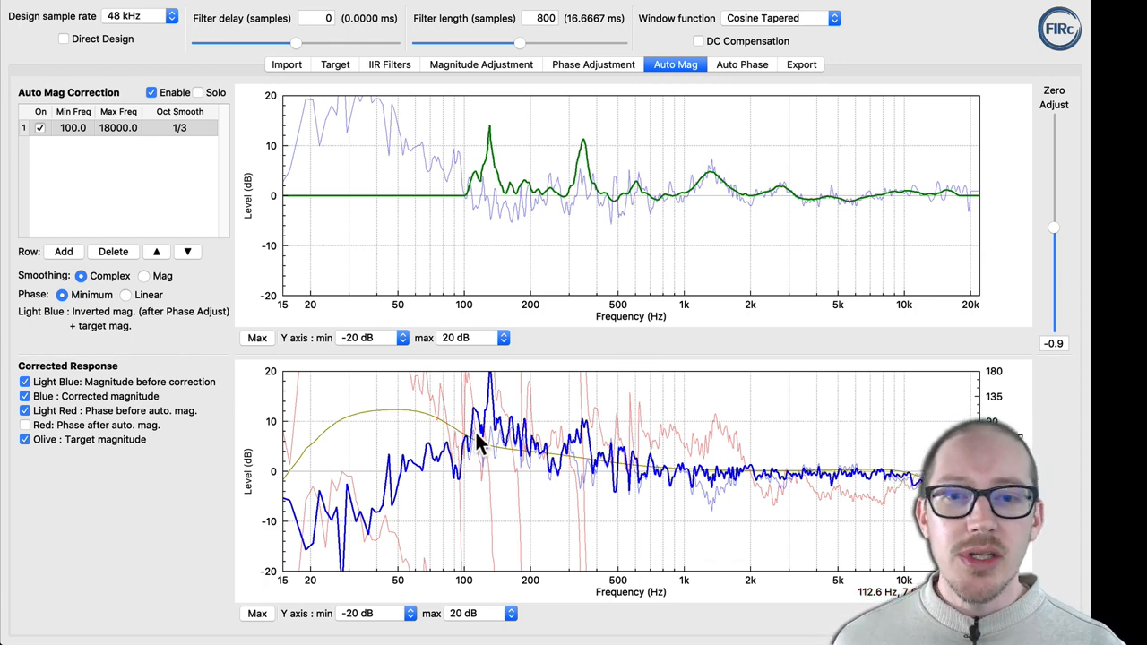
mouse_move(139, 274)
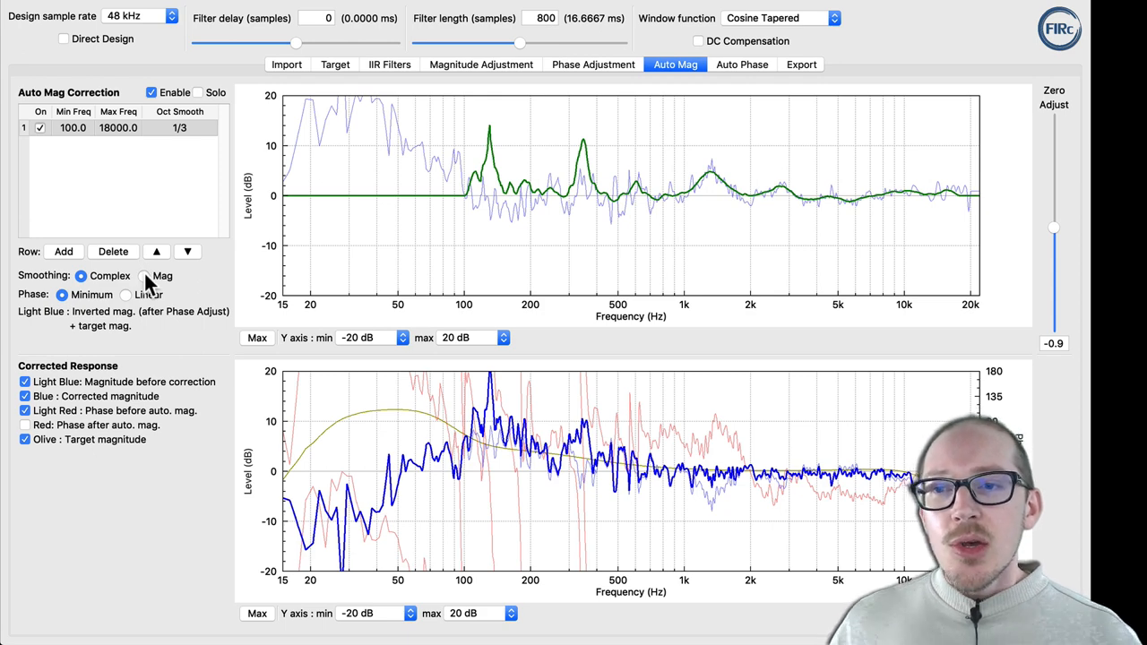
left_click(145, 276)
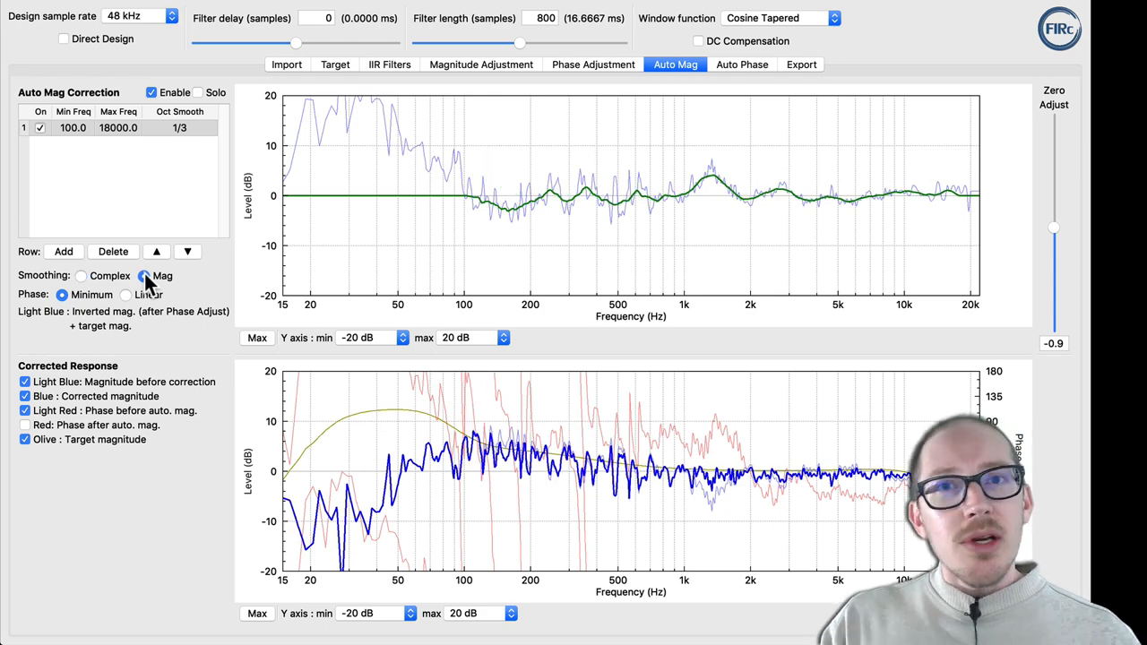